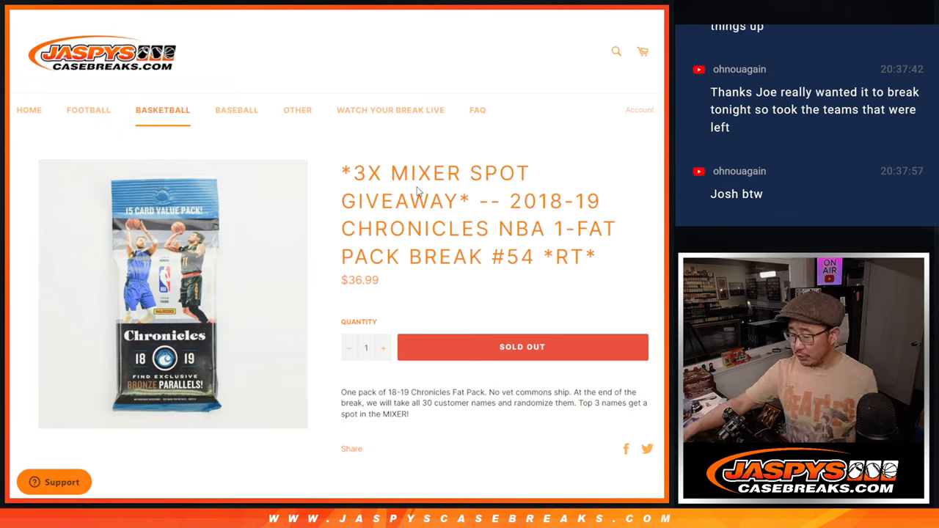
Review the mixer spot giveaway listing, then move to the RANDOM.ORG Dice Roller with two dice.
left_click_drag(510, 201, 596, 256)
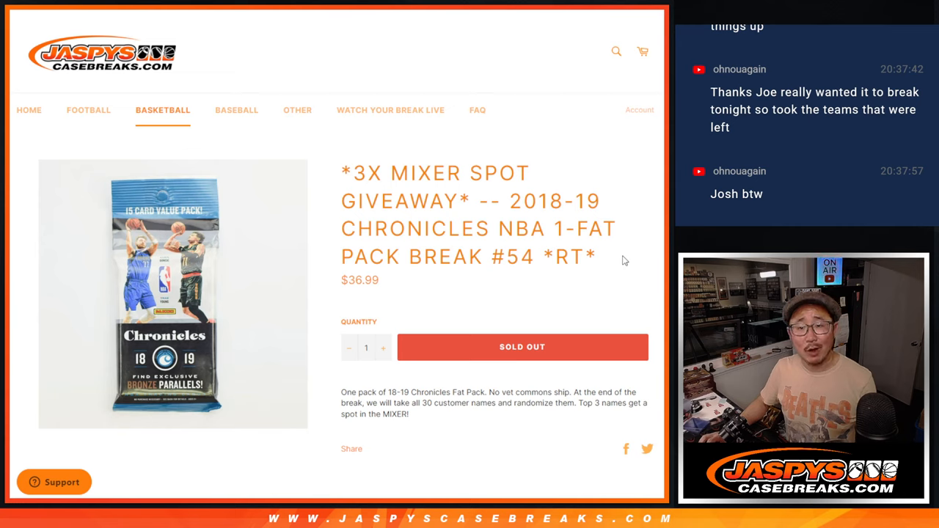
double_click(519, 257)
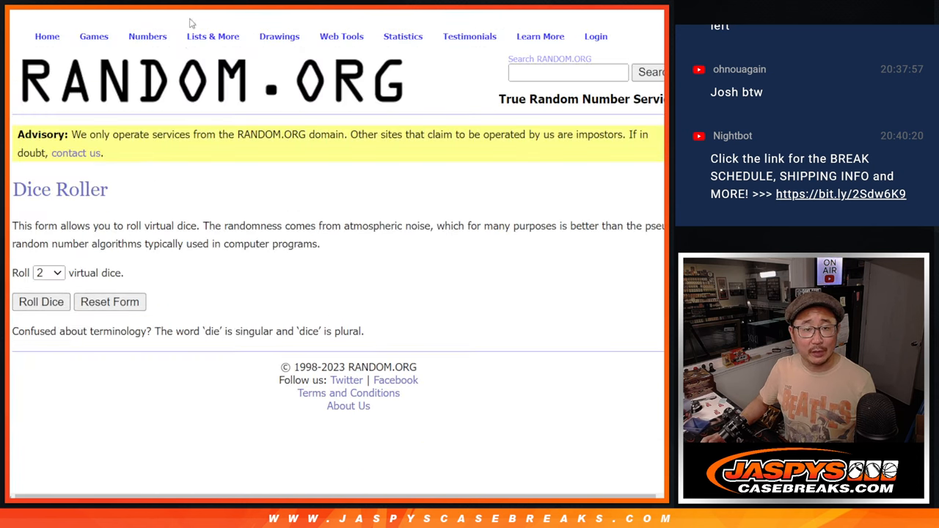
Roll two dice for a nine, then shuffle the 30 buyer names until the randomizer reads 9 times.
left_click(41, 301)
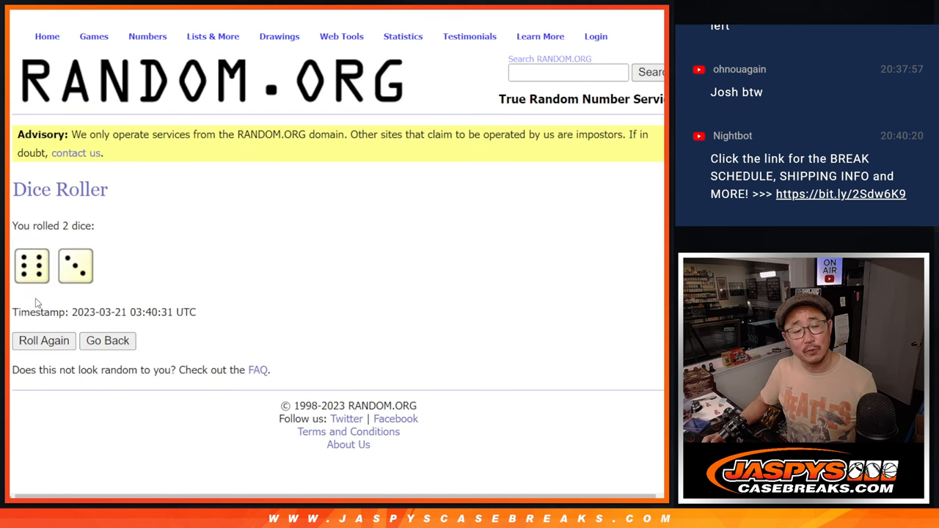
mouse_move(214, 251)
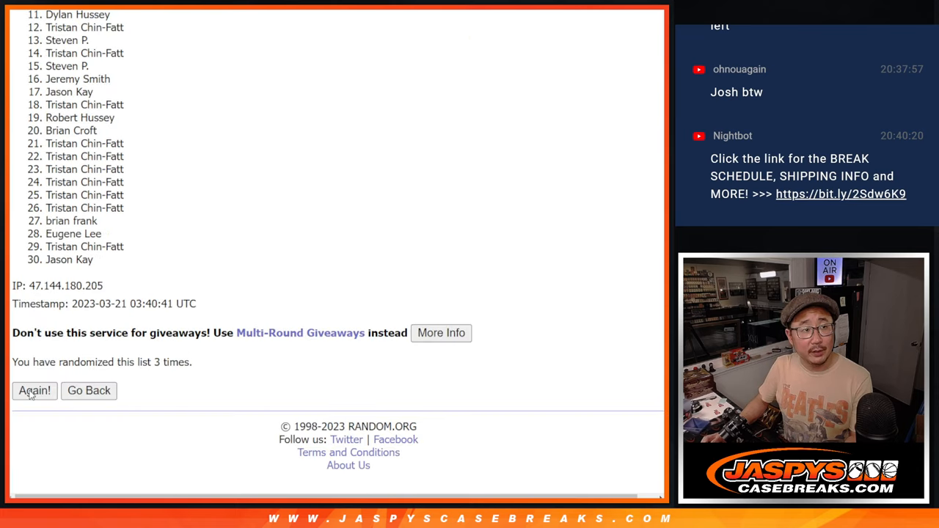
left_click(34, 391)
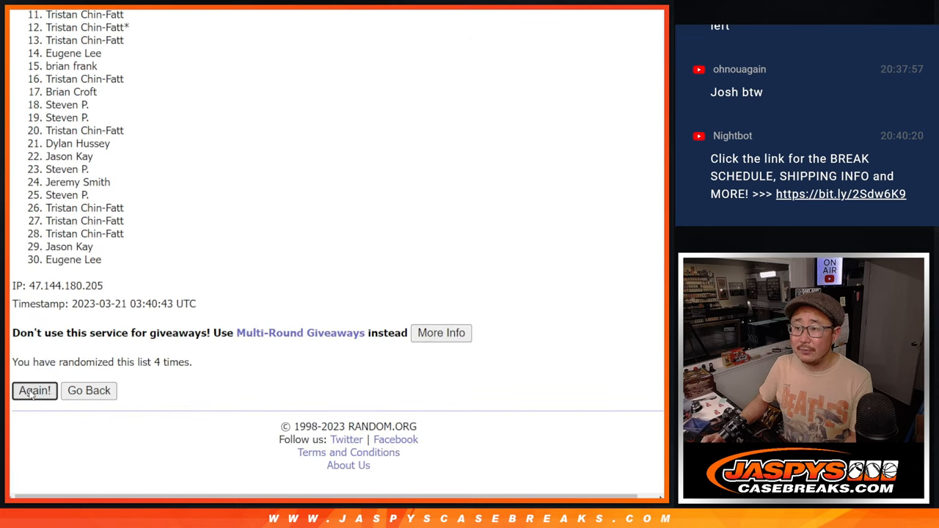
left_click(35, 390)
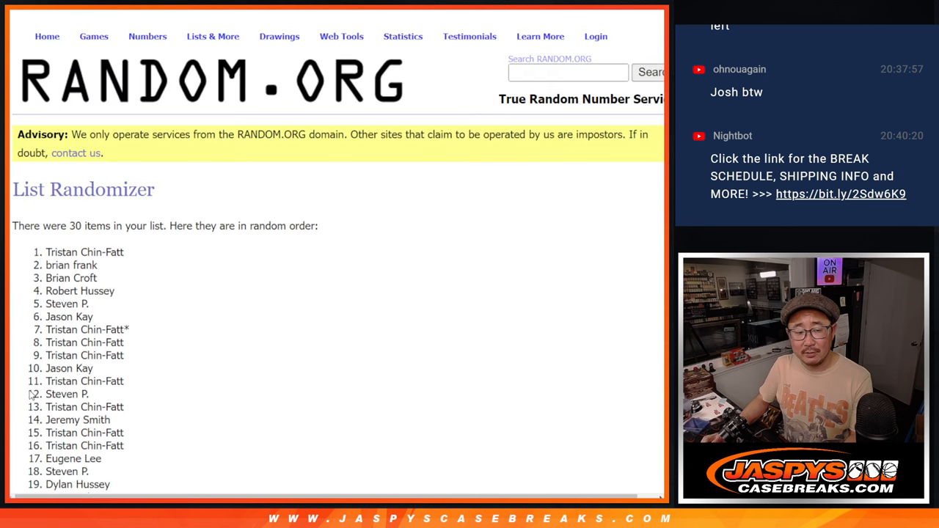
scroll("down", 3)
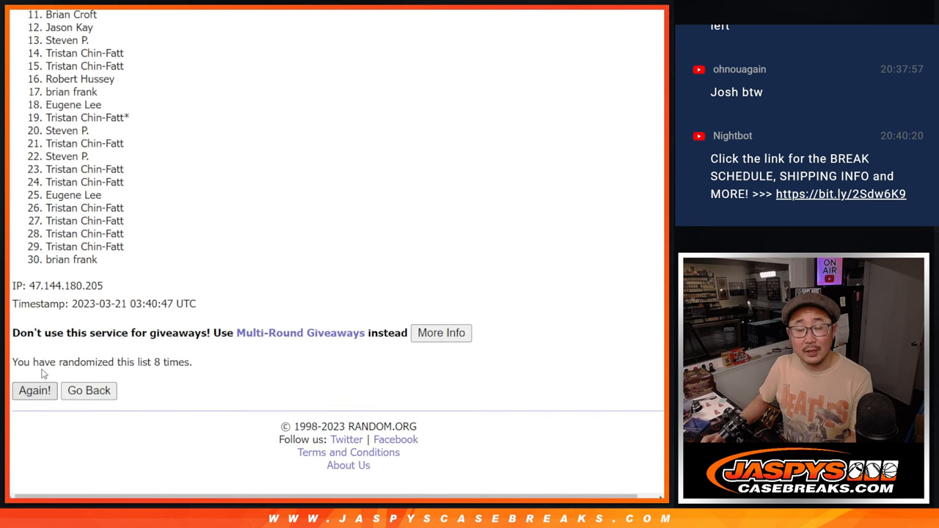
left_click(33, 390)
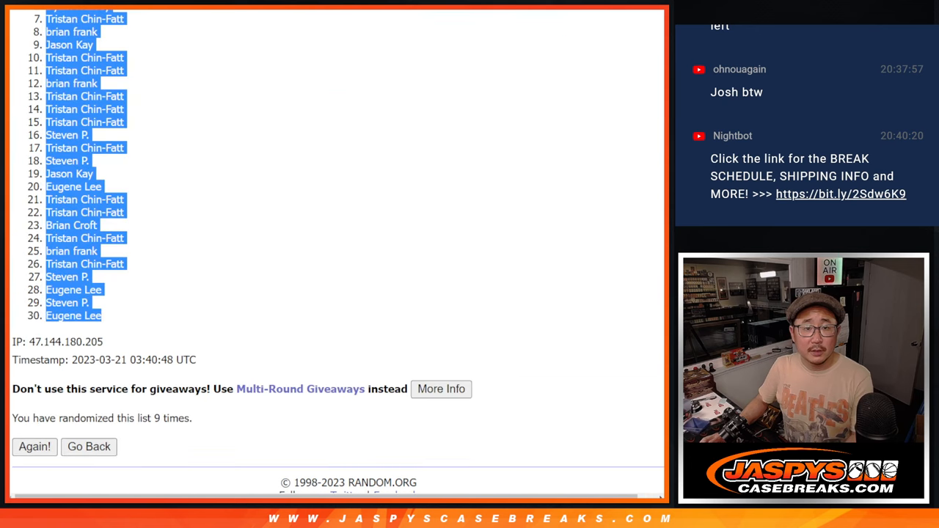
Randomize the 30 NBA teams list, reshuffle it several times, and scroll to the final order.
left_click(89, 446)
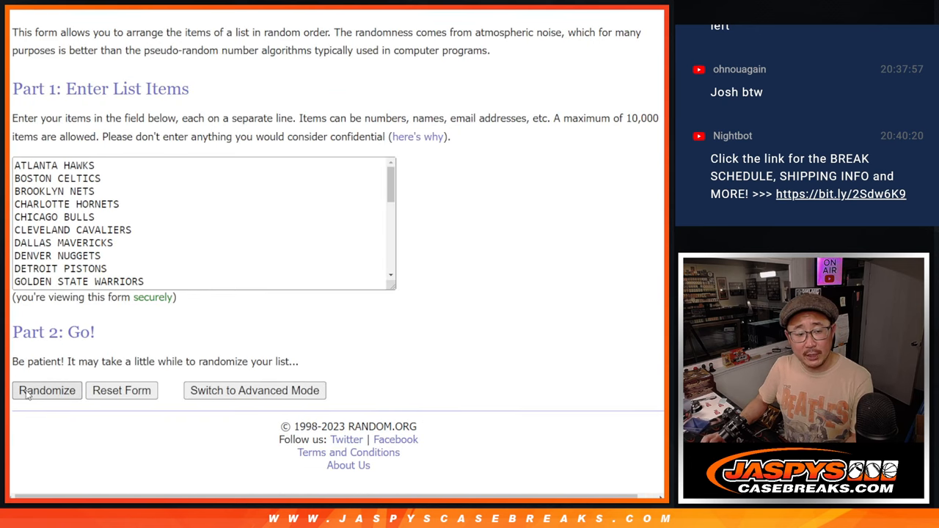
left_click(47, 389)
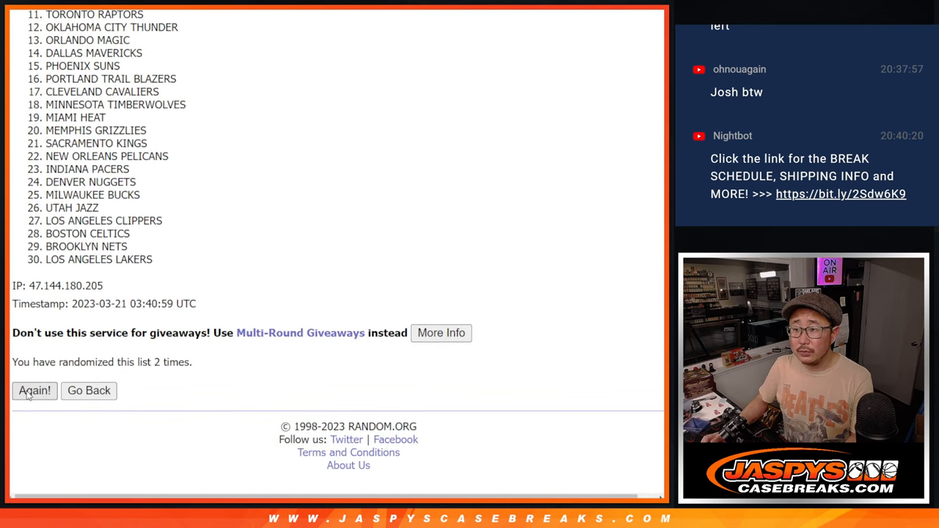
left_click(33, 391)
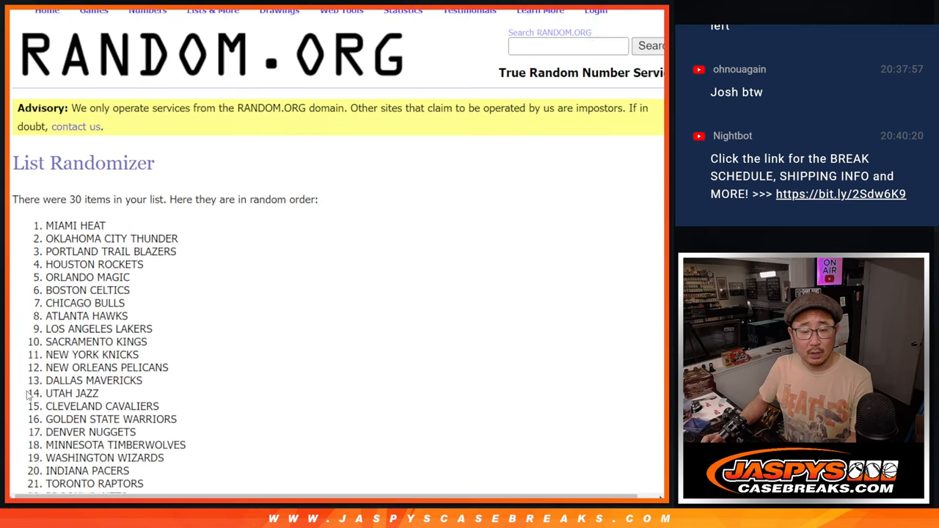
left_click(35, 390)
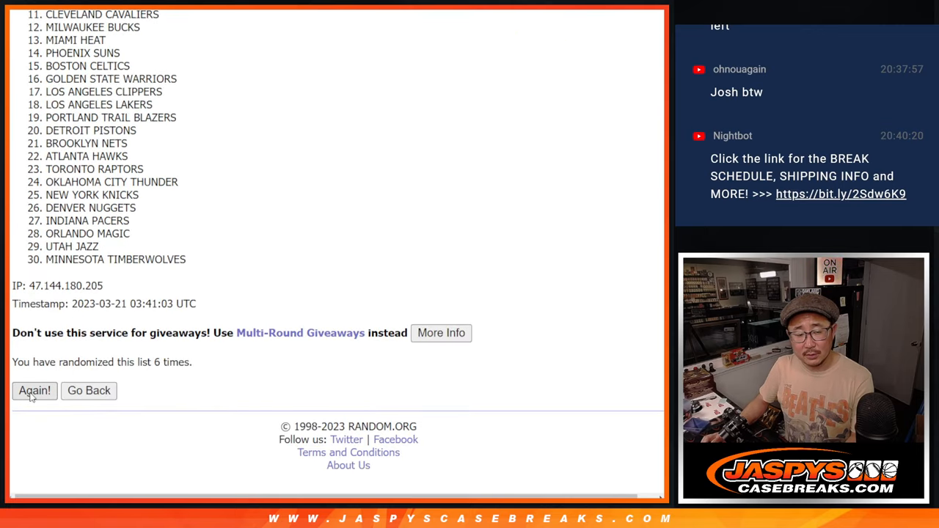
left_click(34, 390)
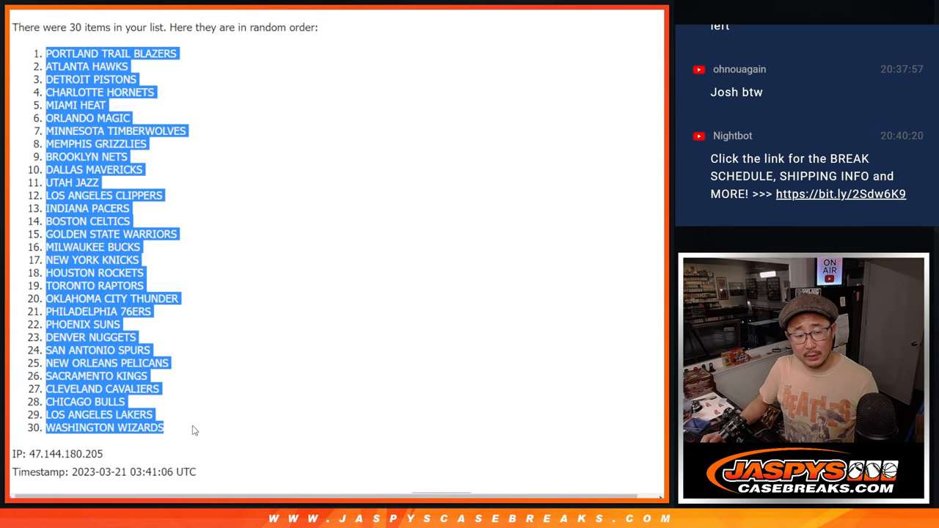
scroll("down", 3)
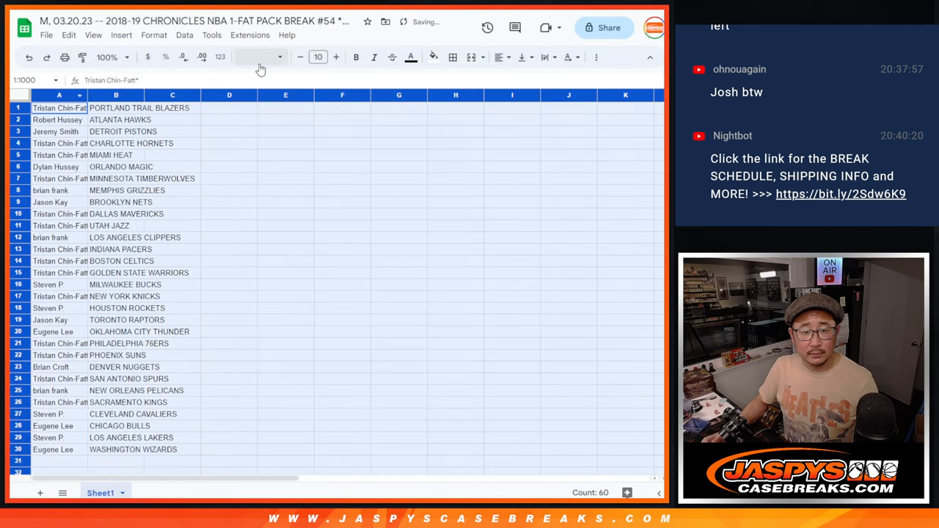
Set the list to 12-point text, sort the sheet A to Z by team, and add all borders.
left_click(317, 58)
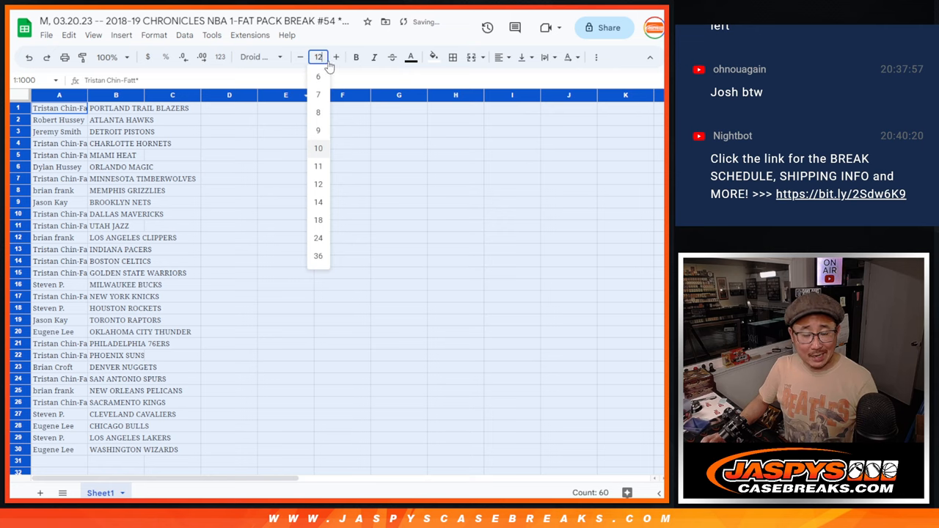
left_click(110, 57)
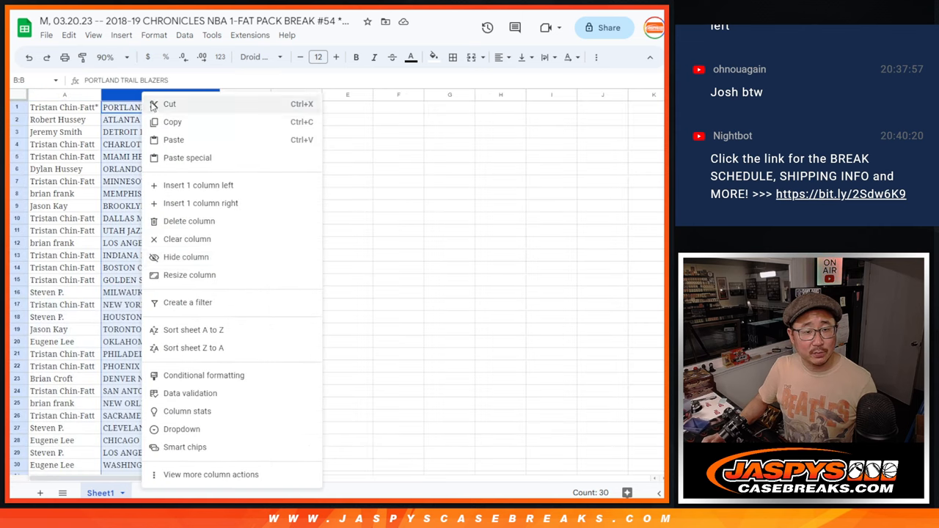
left_click(193, 330)
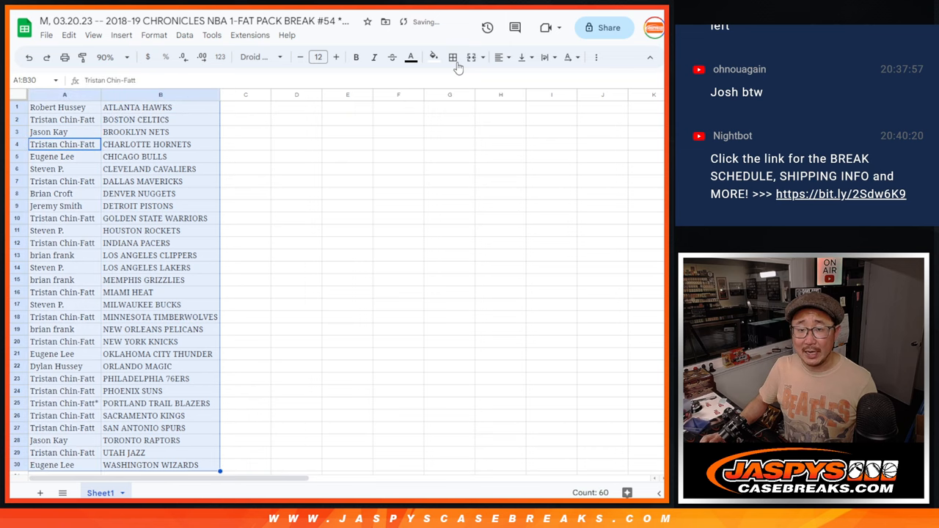
left_click(64, 57)
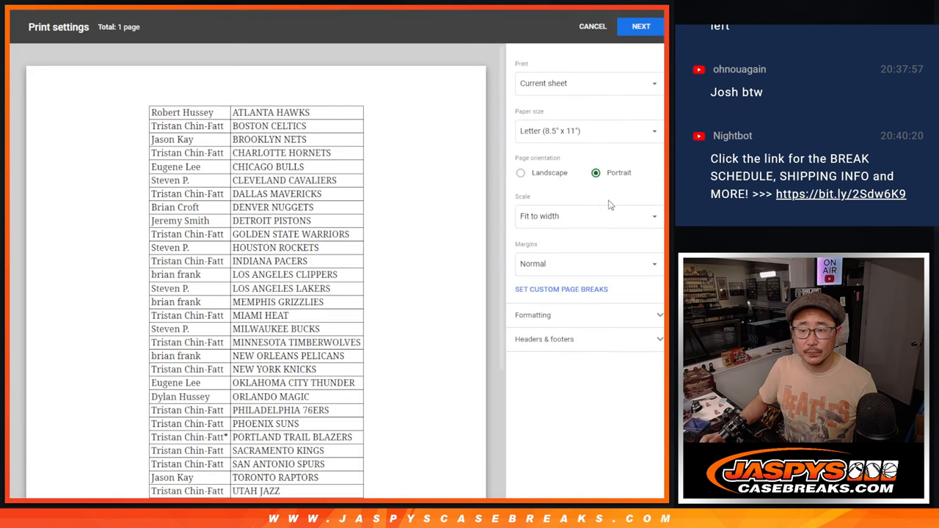
Confirm the print settings with Next and return to the bordered buyer-team sheet.
left_click(592, 26)
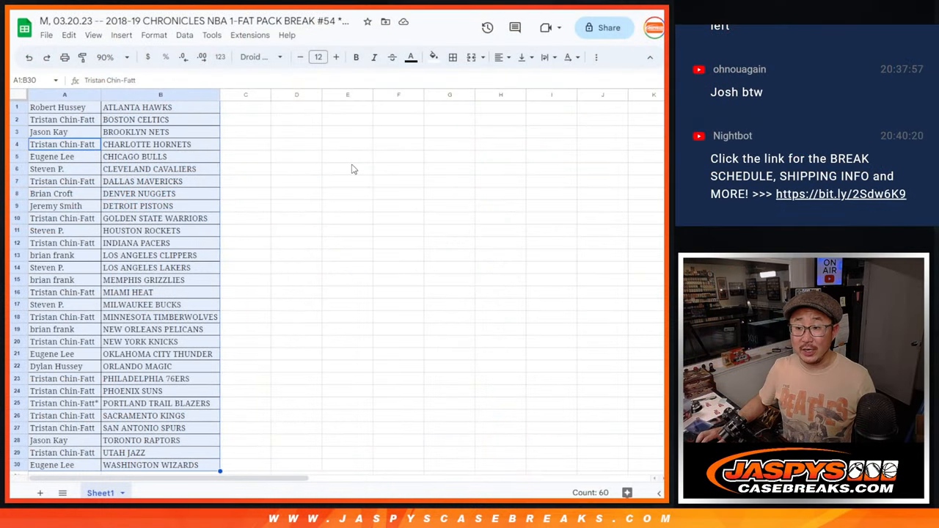
Roll the dice for the giveaway draw and shuffle the 30 buyer names seven times.
scroll("down", 3)
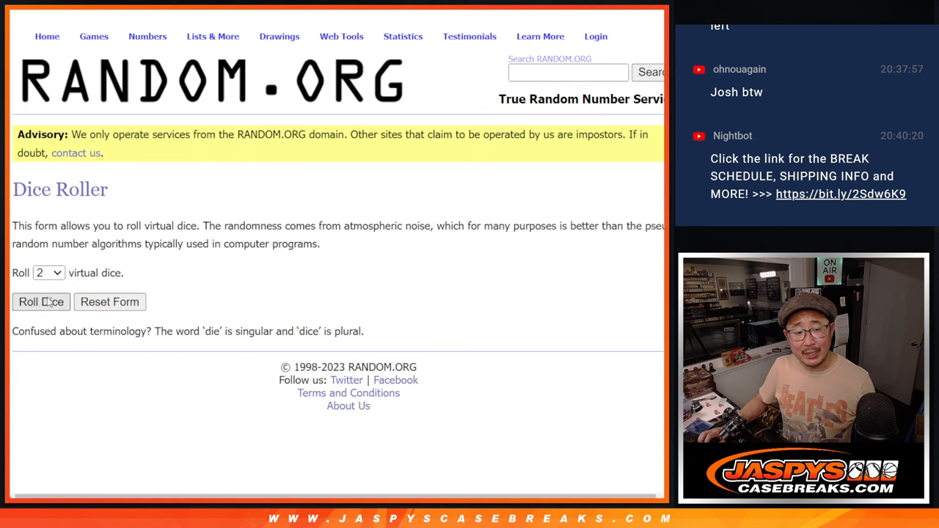
left_click(41, 301)
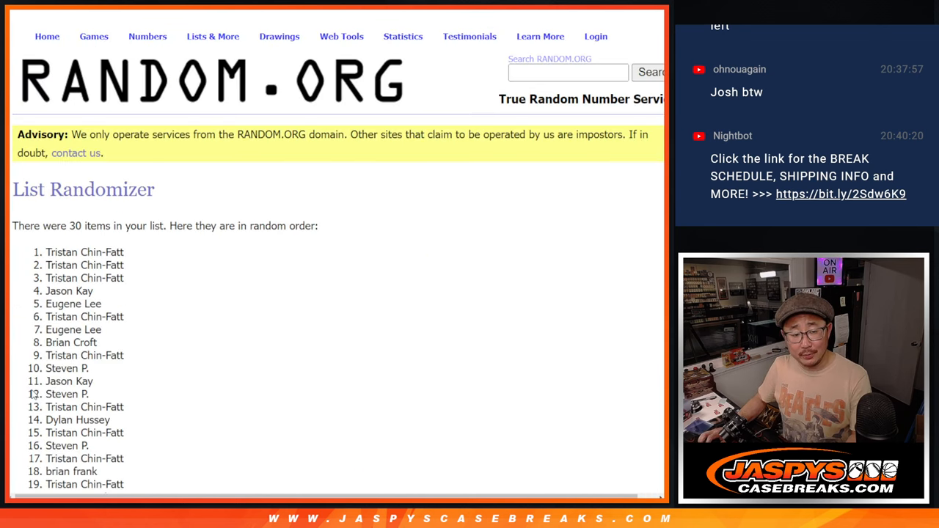
scroll("down", 3)
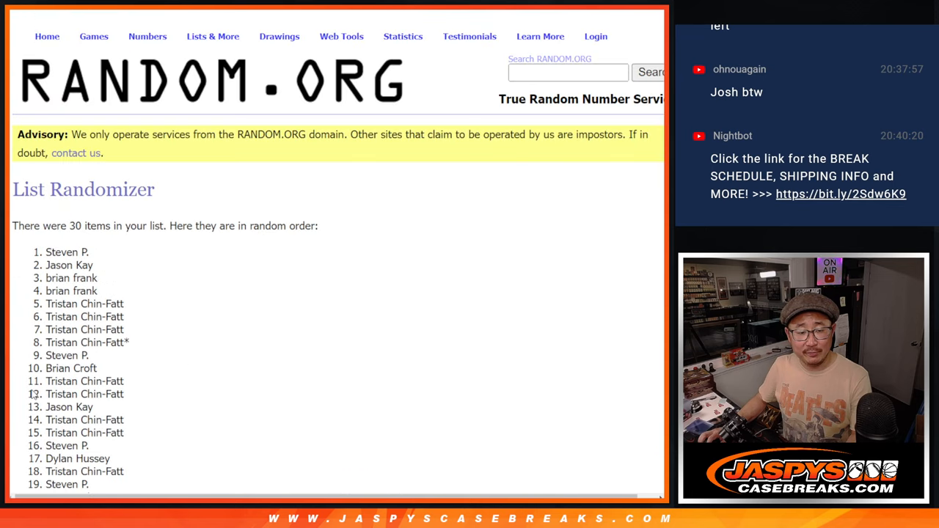
scroll("down", 3)
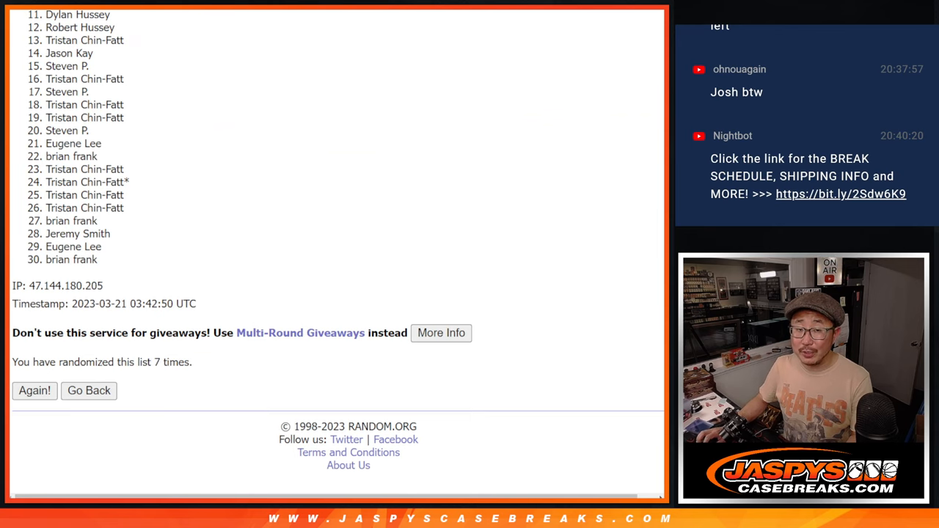
Scroll through the seventh shuffle of the buyer list to find the top three winners.
scroll("down", 3)
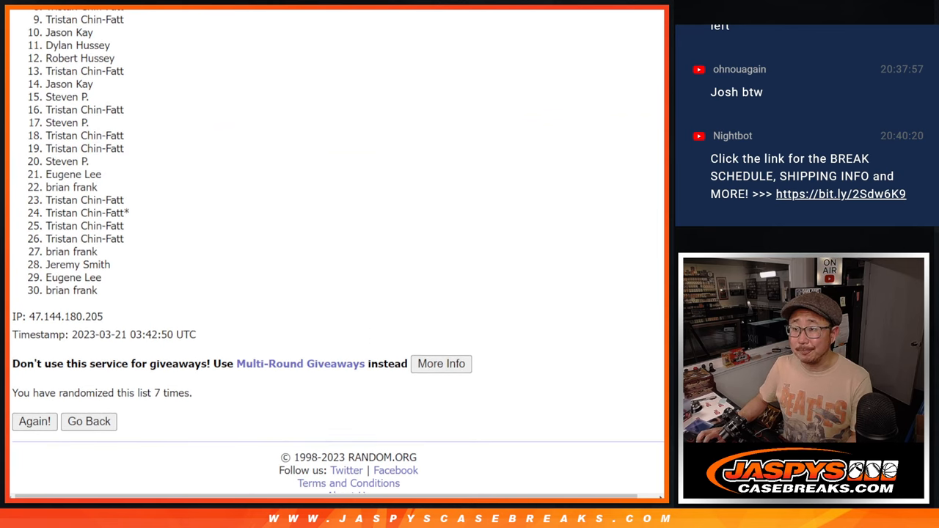
scroll("down", 3)
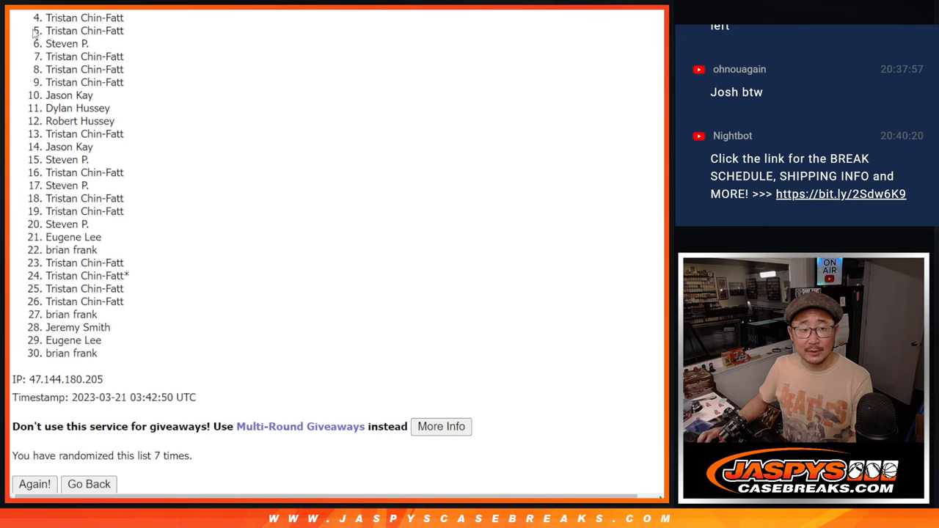
mouse_move(367, 223)
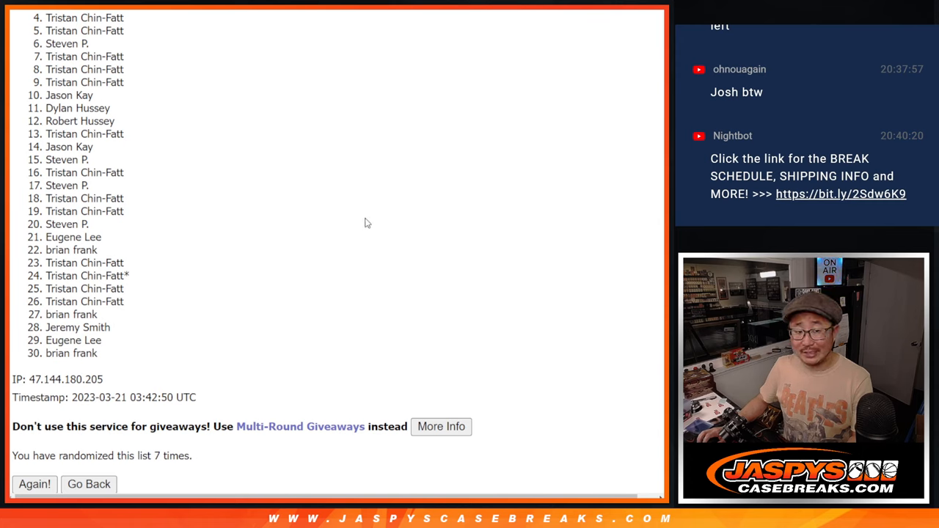
mouse_move(488, 218)
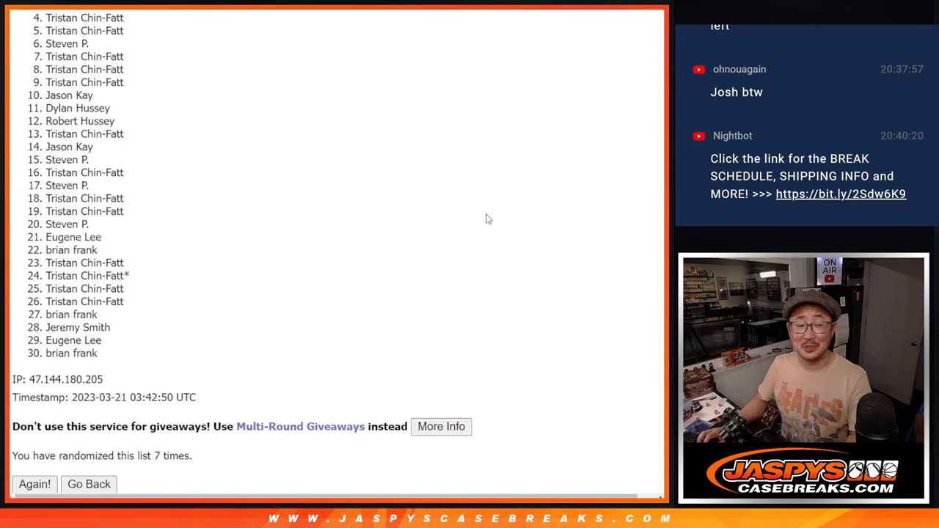
mouse_move(659, 217)
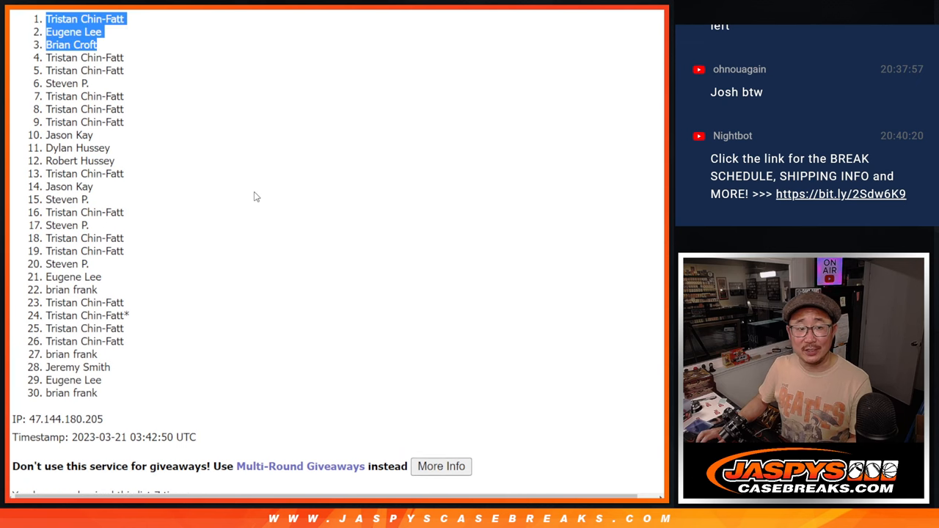
mouse_move(327, 229)
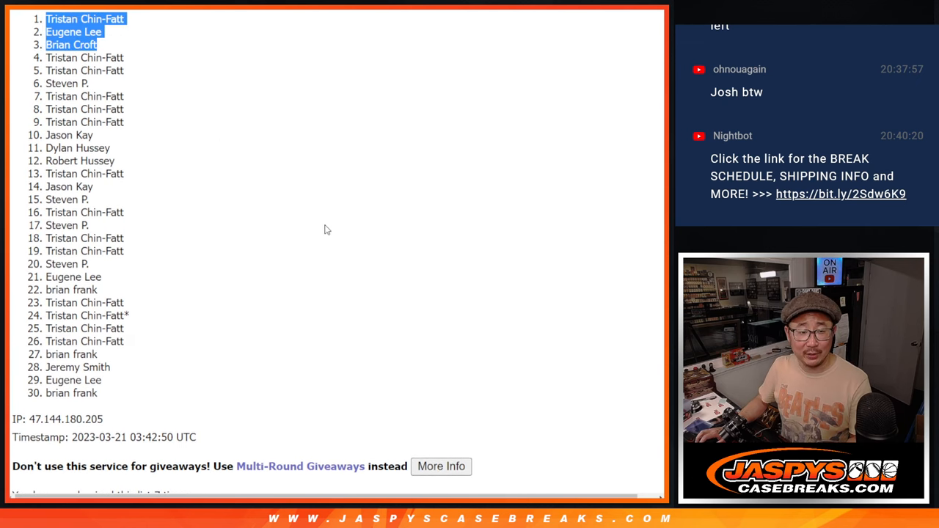